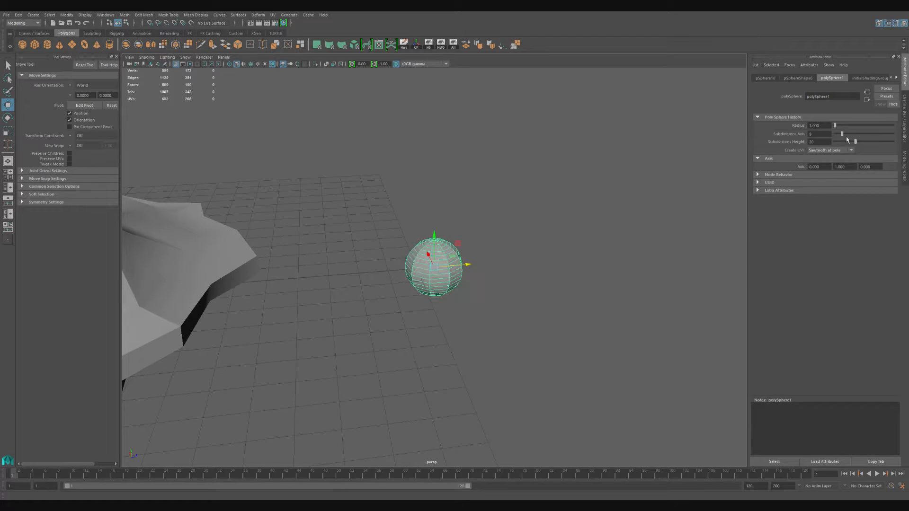
# Step: Scale the low-poly sphere flat along Y into a faceted disc for the cloud base
pyautogui.moveTo(863, 141); pyautogui.dragTo(838, 141)
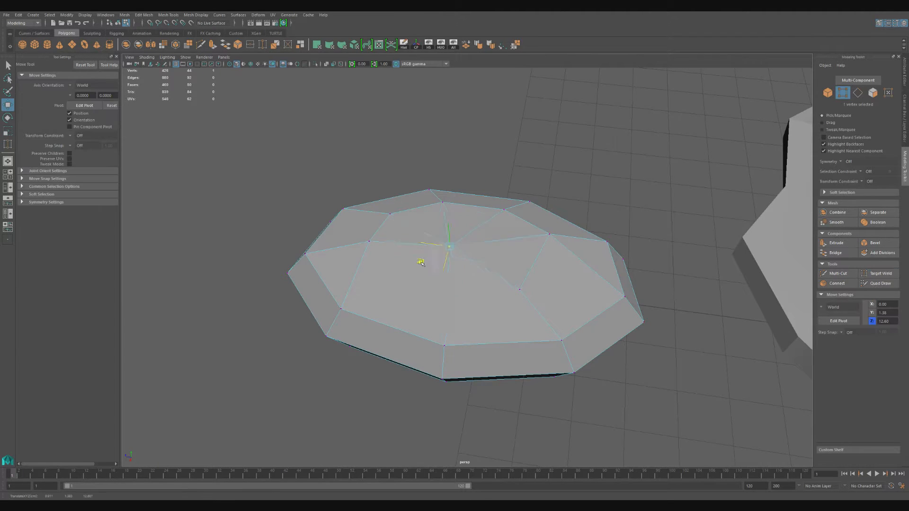
# Step: Move disc vertices up and outward to make an uneven, lumpy blob
pyautogui.moveTo(420, 262); pyautogui.dragTo(429, 194)
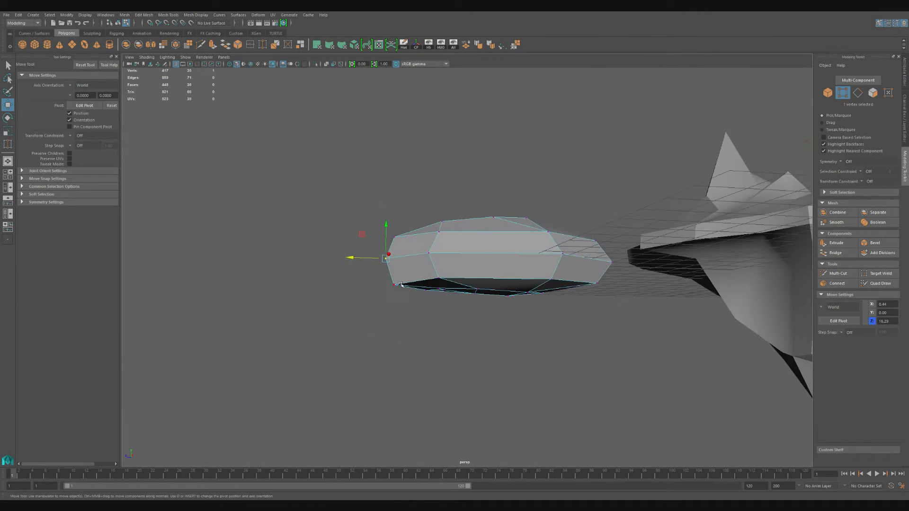
pyautogui.moveTo(385, 255); pyautogui.dragTo(394, 284)
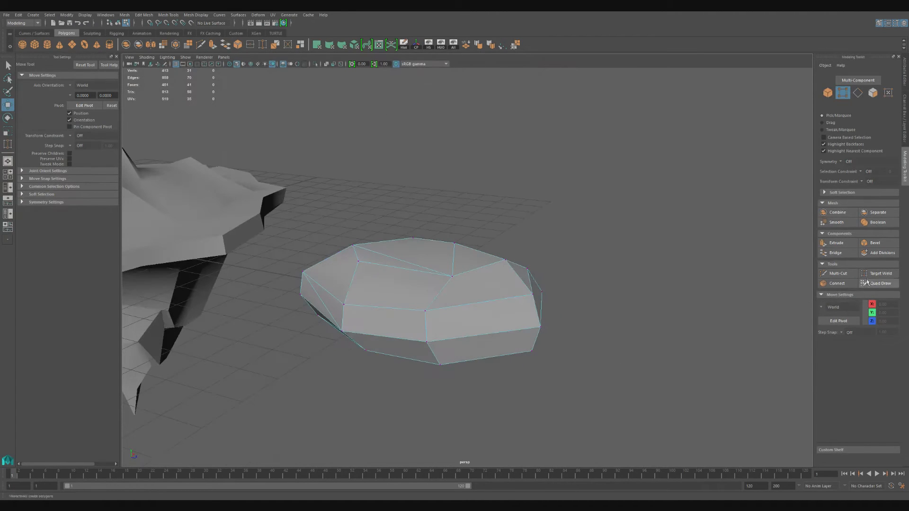
# Step: Extrude the face at the cloud's end into an extra bulging lump
pyautogui.click(880, 273)
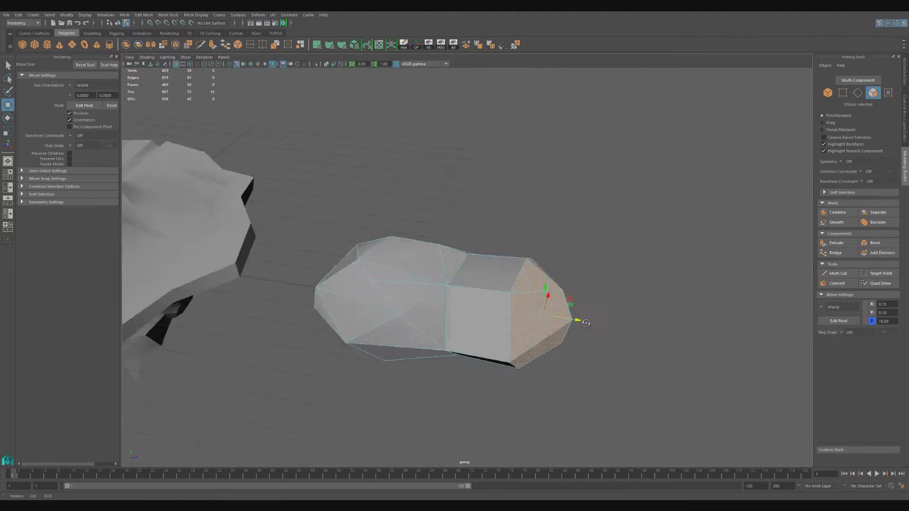
pyautogui.click(836, 272)
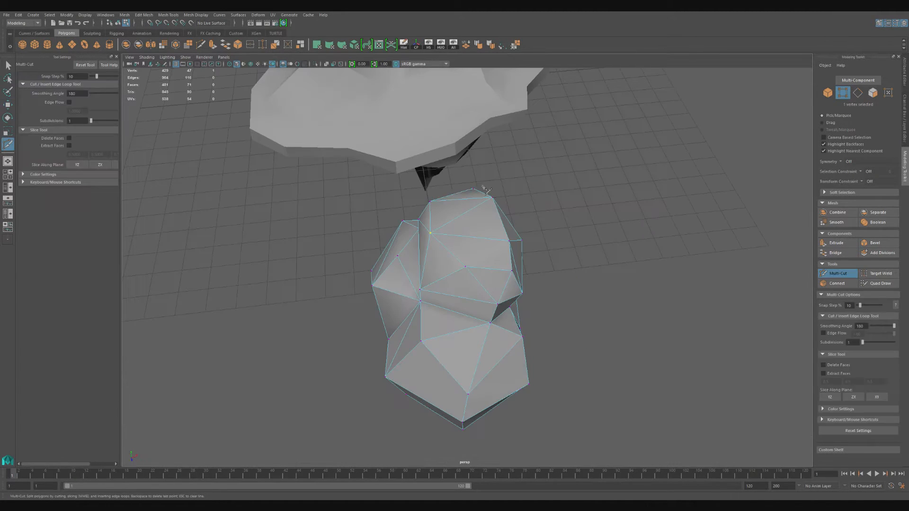
# Step: Select and push in an underside edge to carve another irregular bump
pyautogui.click(492, 198)
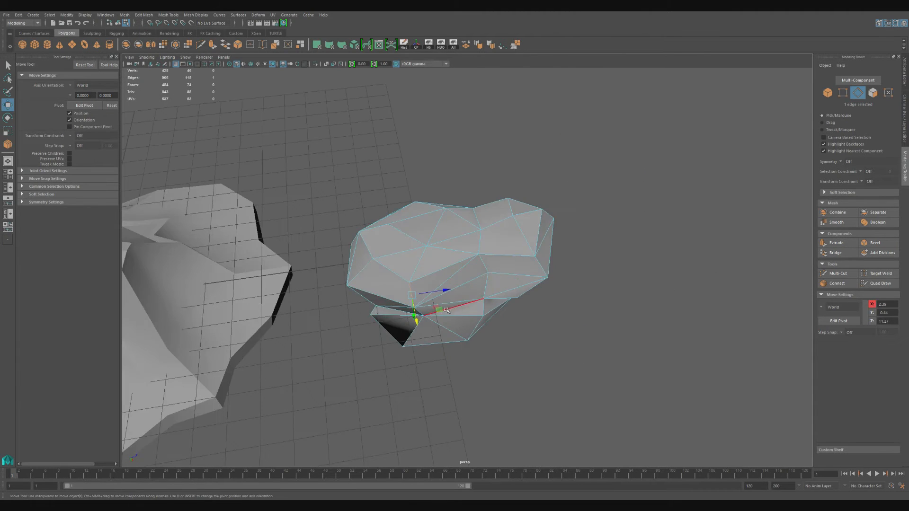
pyautogui.click(392, 6)
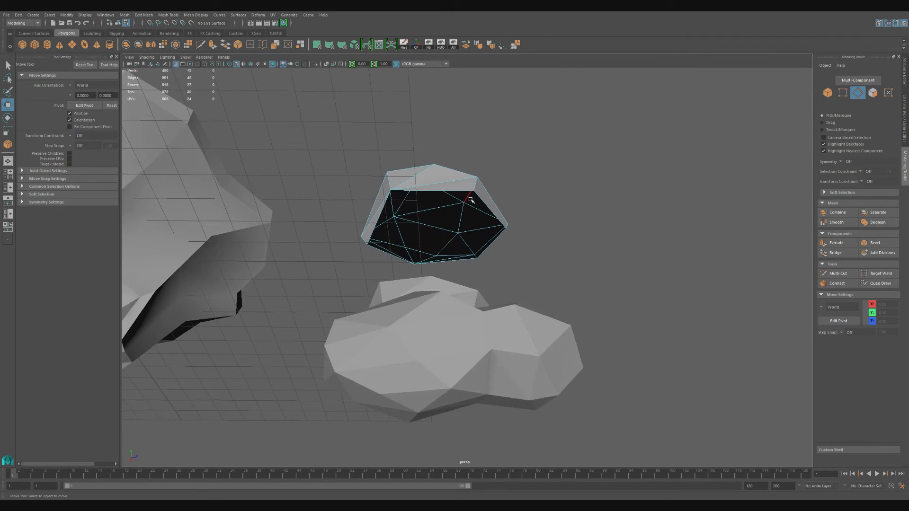
# Step: Draw a new Multi-Cut edge across a face of the second cloud piece
pyautogui.click(469, 197)
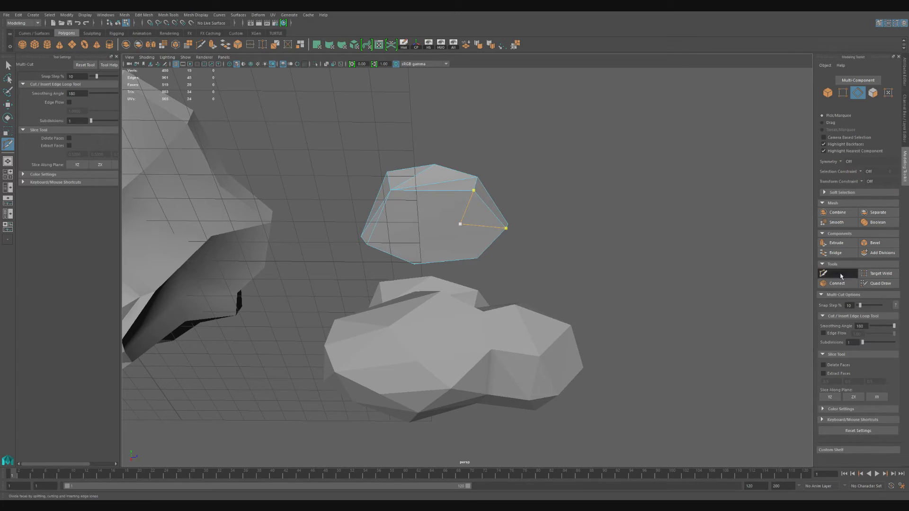
# Step: Return to the Move tool and reshape the second cloud piece's vertices
pyautogui.press('w')
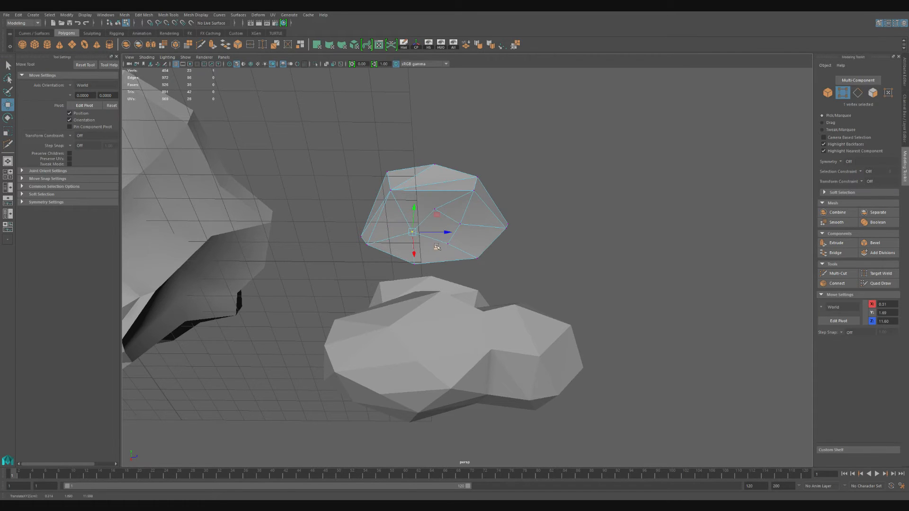
pyautogui.moveTo(414, 232); pyautogui.dragTo(437, 213)
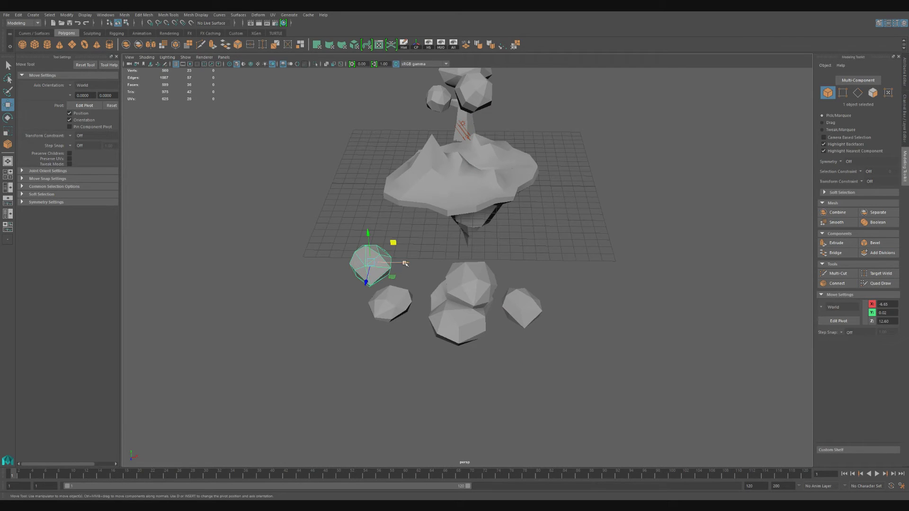
# Step: Place the cloud cluster above the island near the peak and review the composition
pyautogui.click(836, 221)
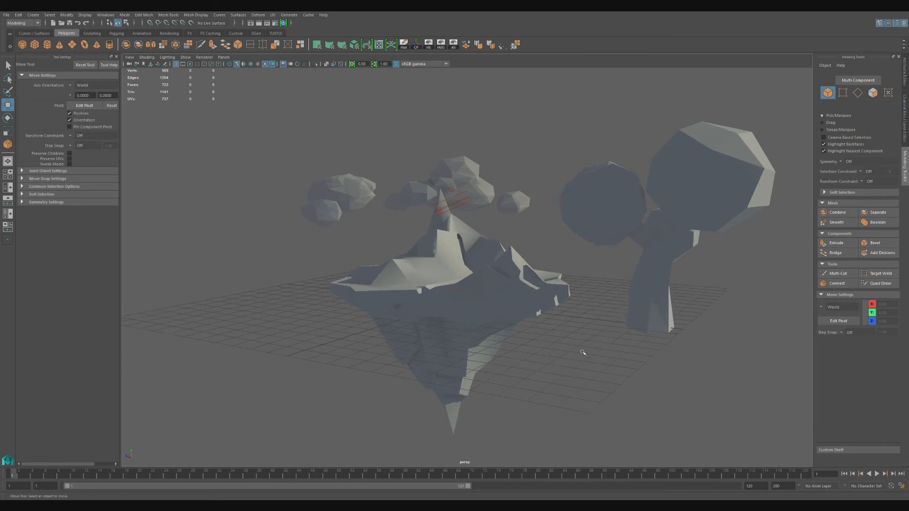
pyautogui.moveTo(582, 353); pyautogui.dragTo(493, 352)
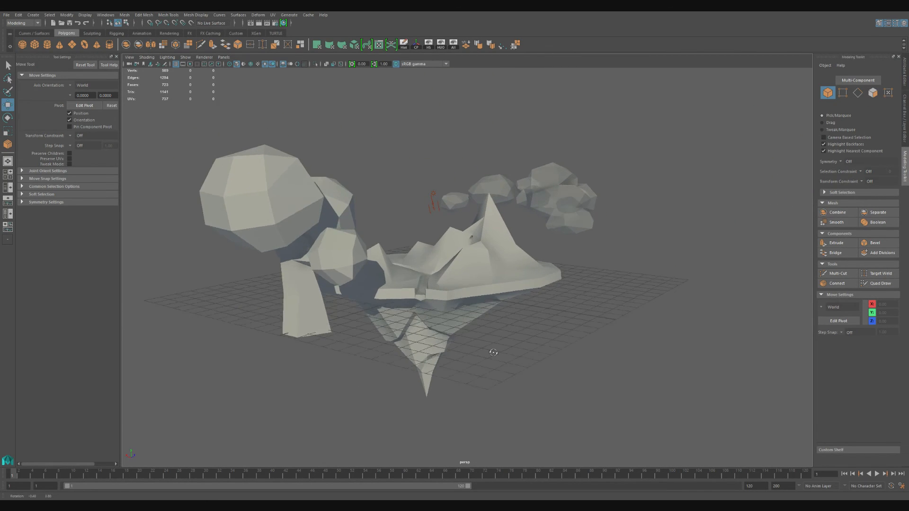